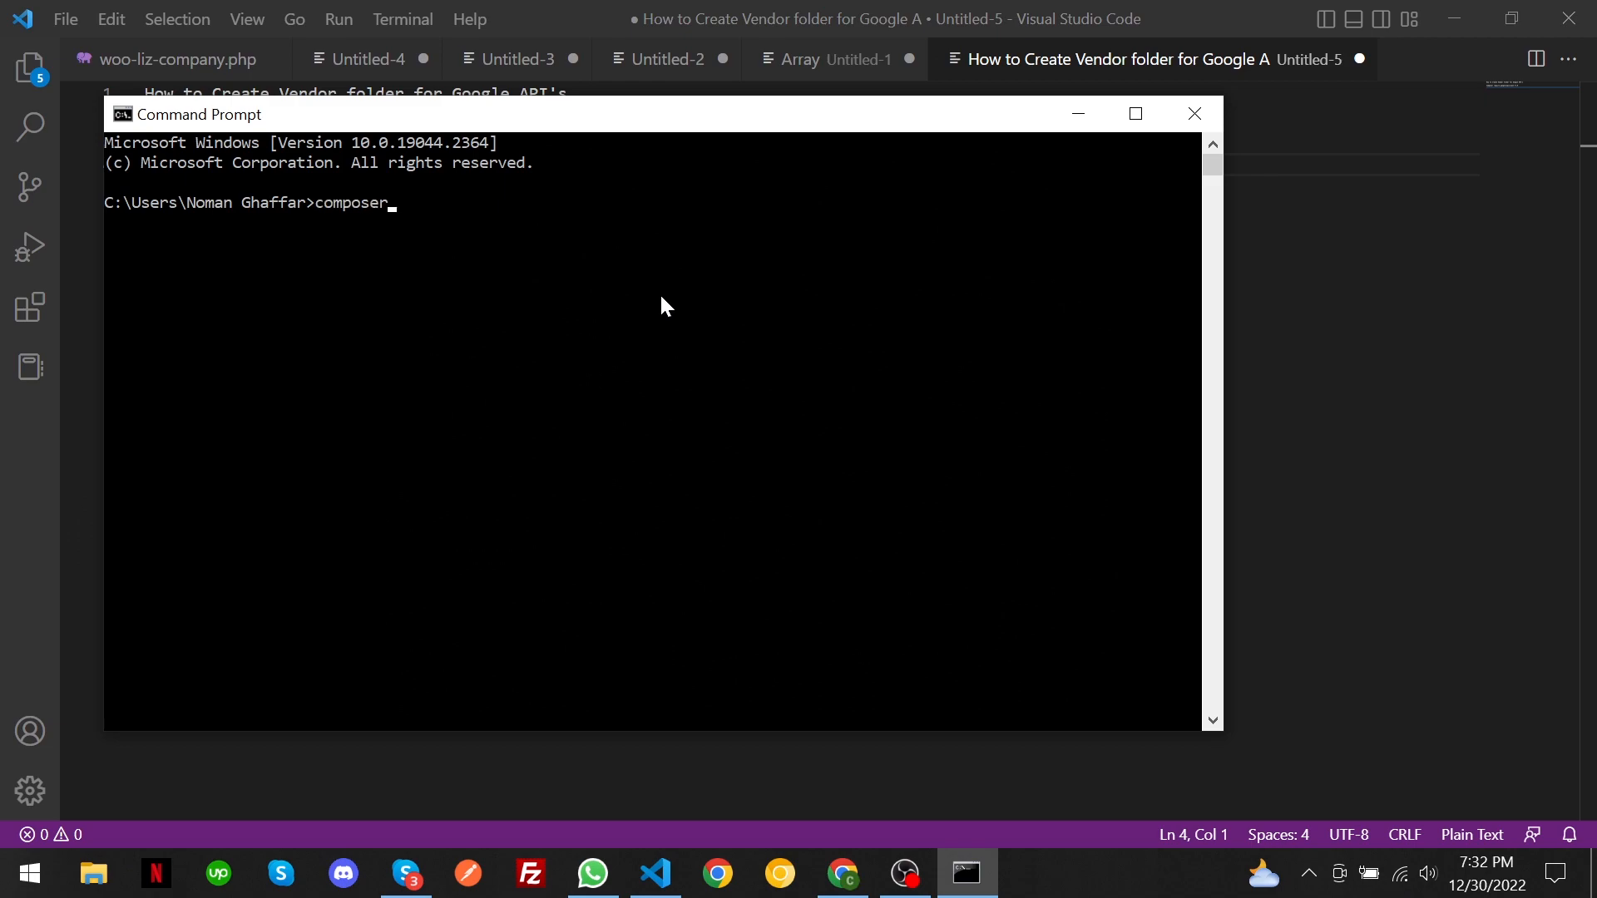
Step: Run composer to list its commands, then bring 'Composer require google/apiclient:^2.0' from the VS Code notes to the prompt
{"action": "key", "text": "Enter"}
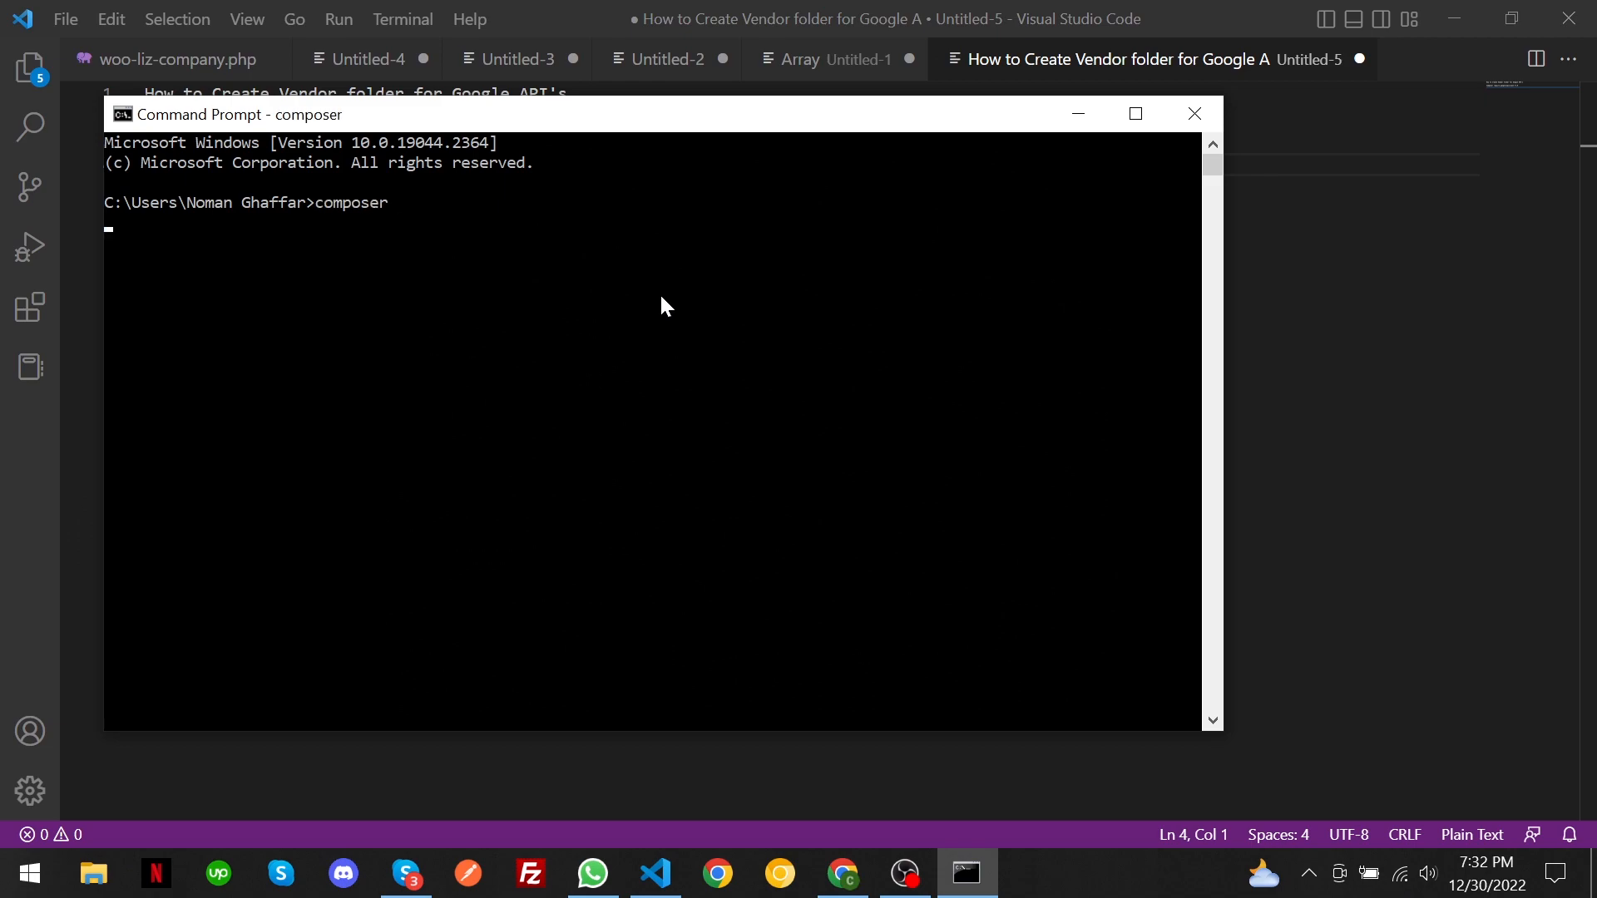
{"action": "key", "text": "Enter"}
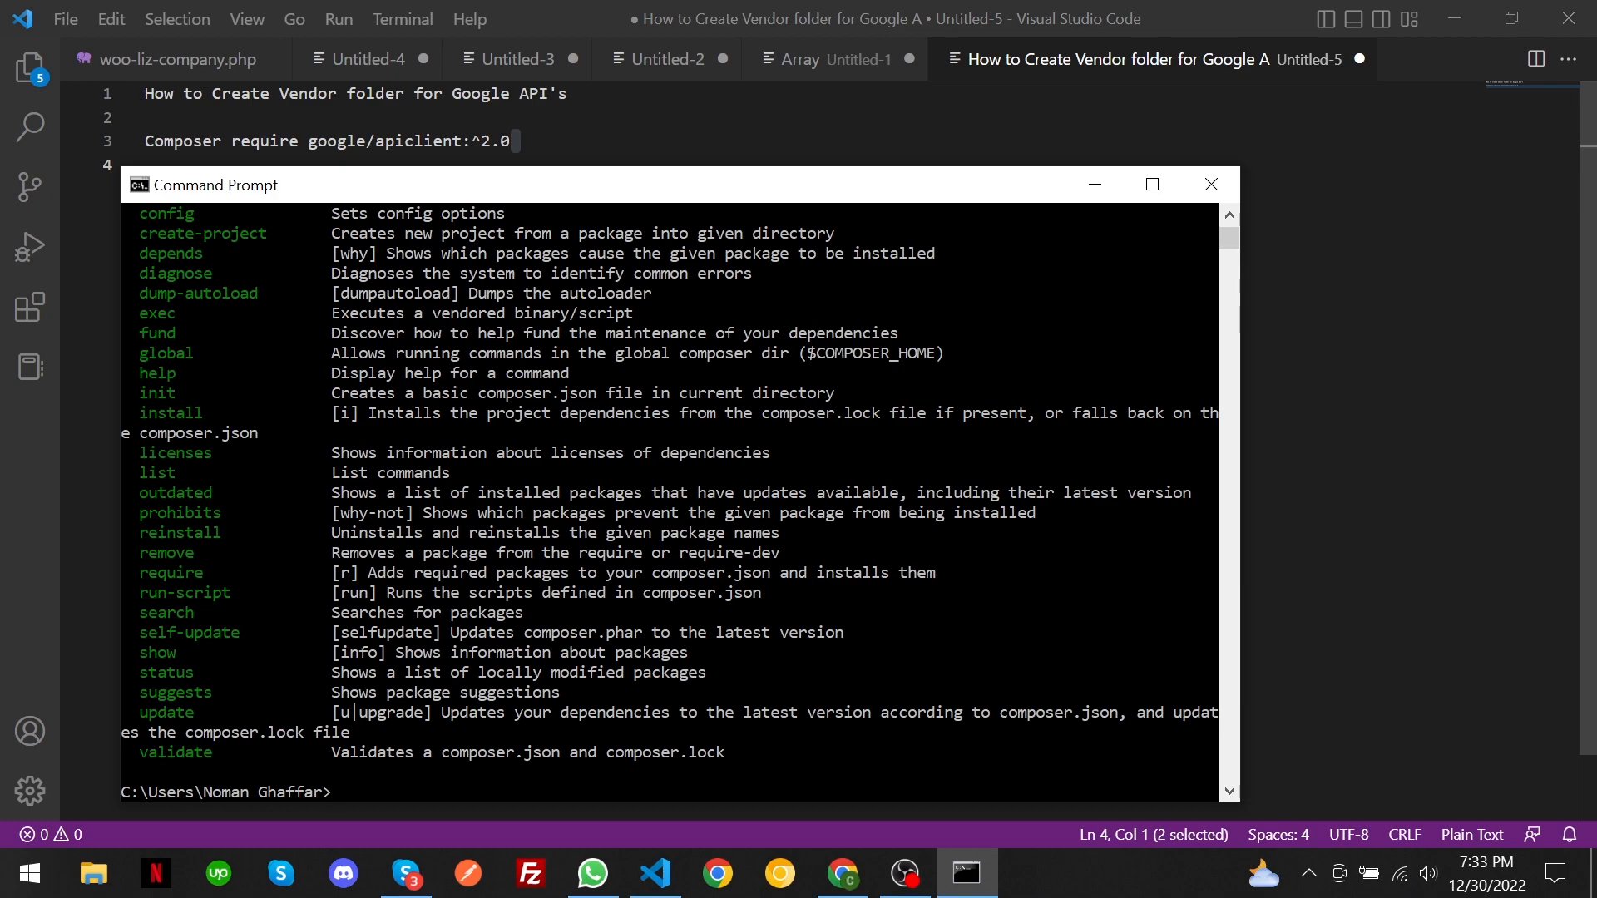
{"action": "left_click", "coordinate": [656, 873]}
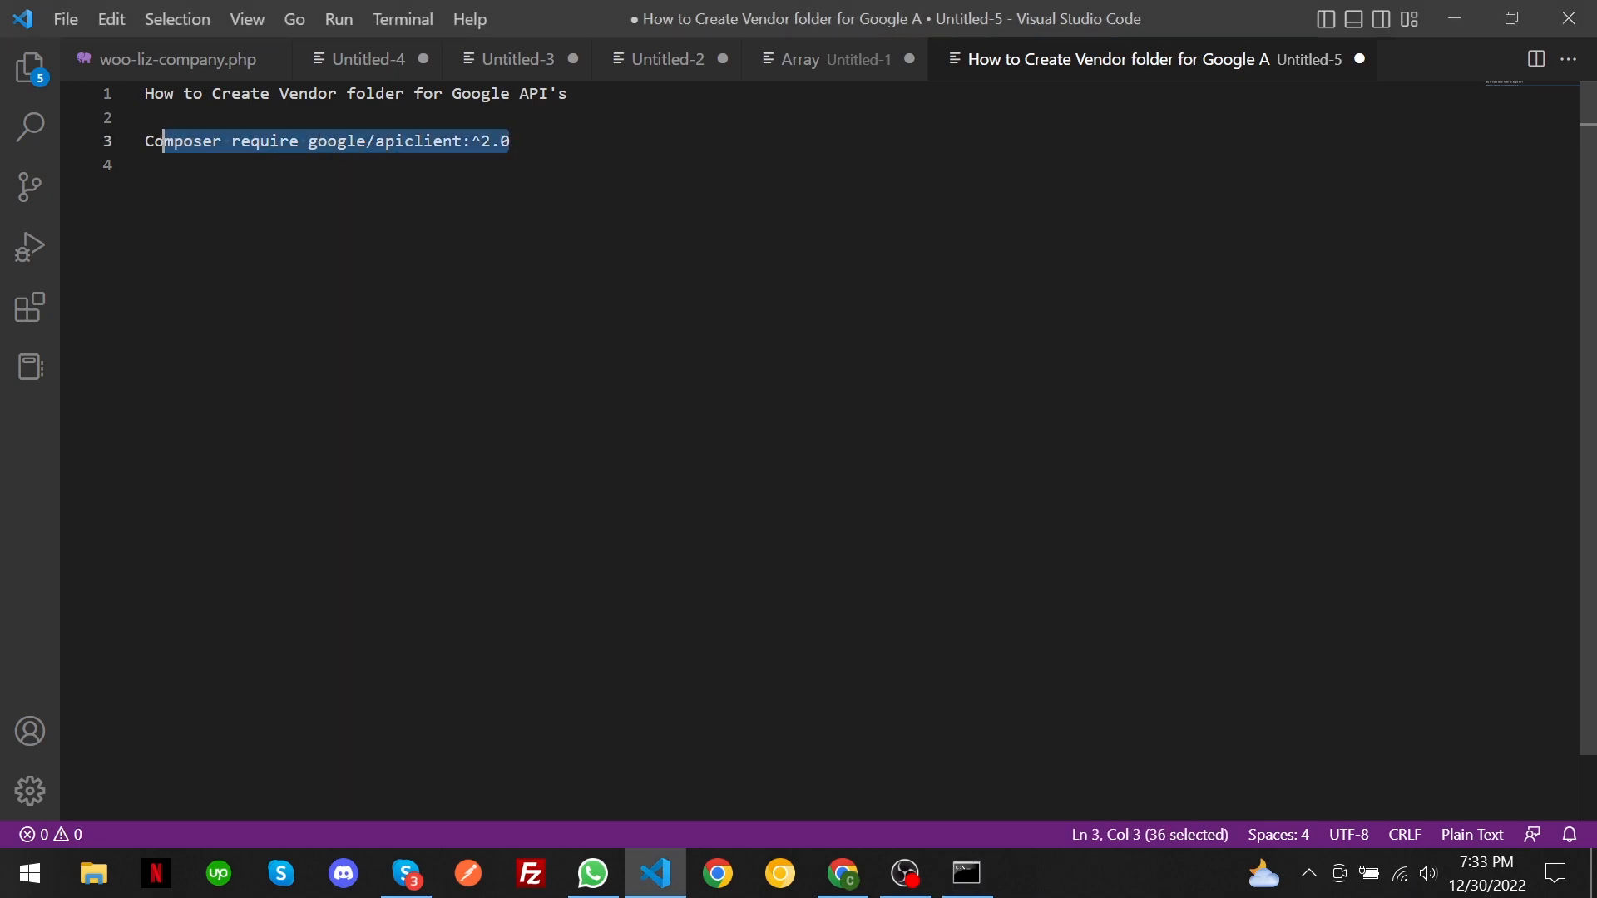
{"action": "left_click", "coordinate": [966, 871]}
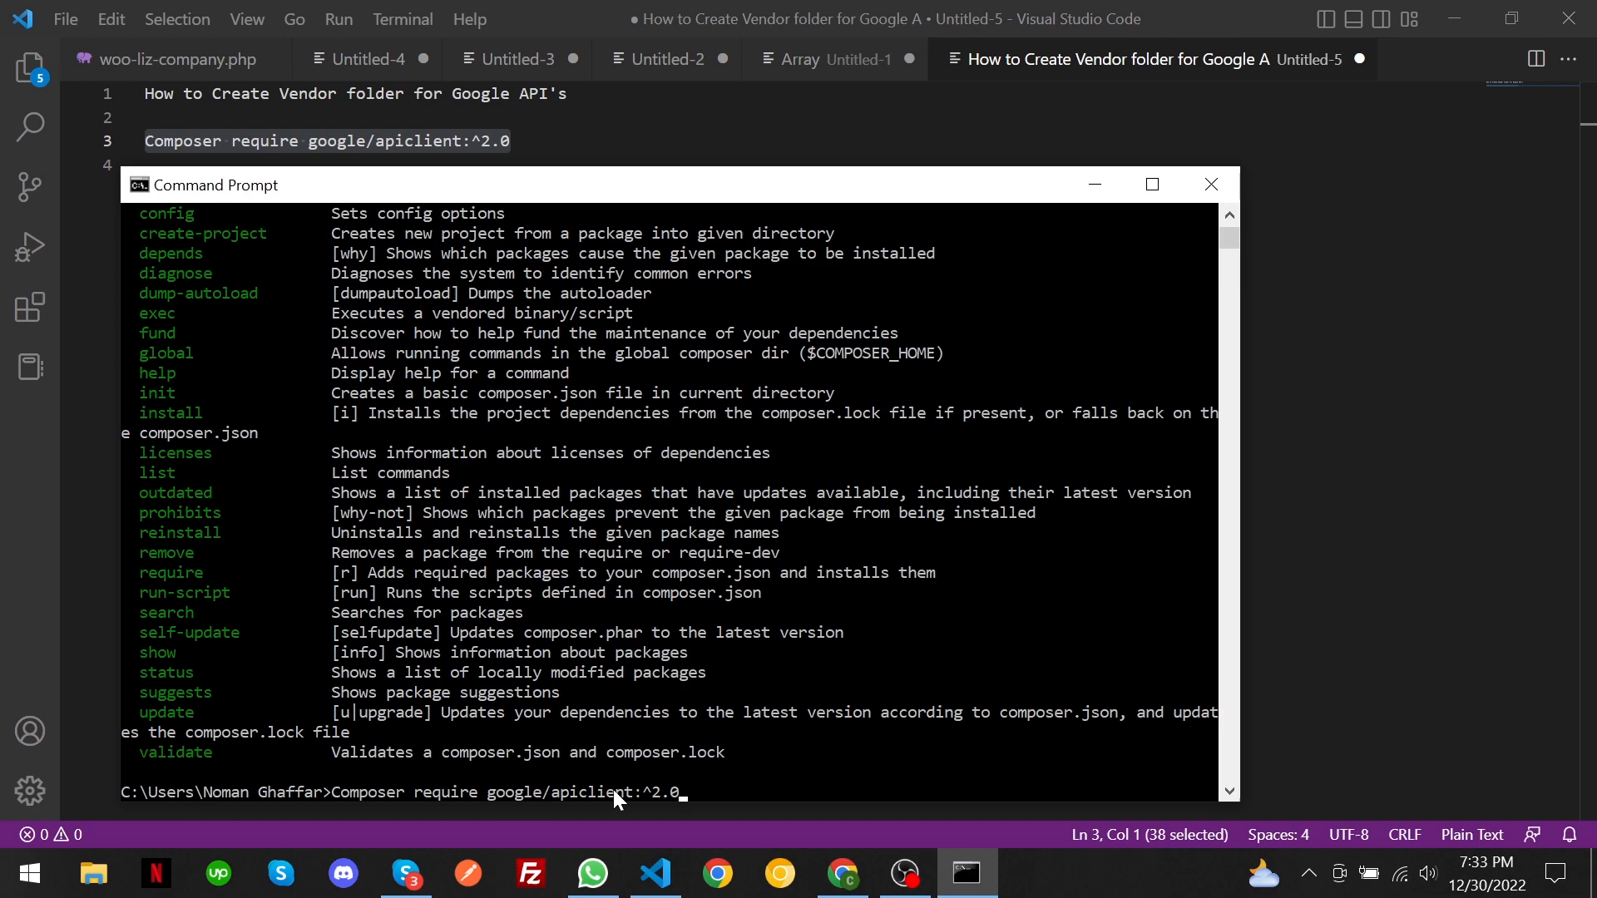
Step: Run the require command so Composer installs google/apiclient 2.0 with its twelve dependency packages
{"action": "key", "text": "Enter"}
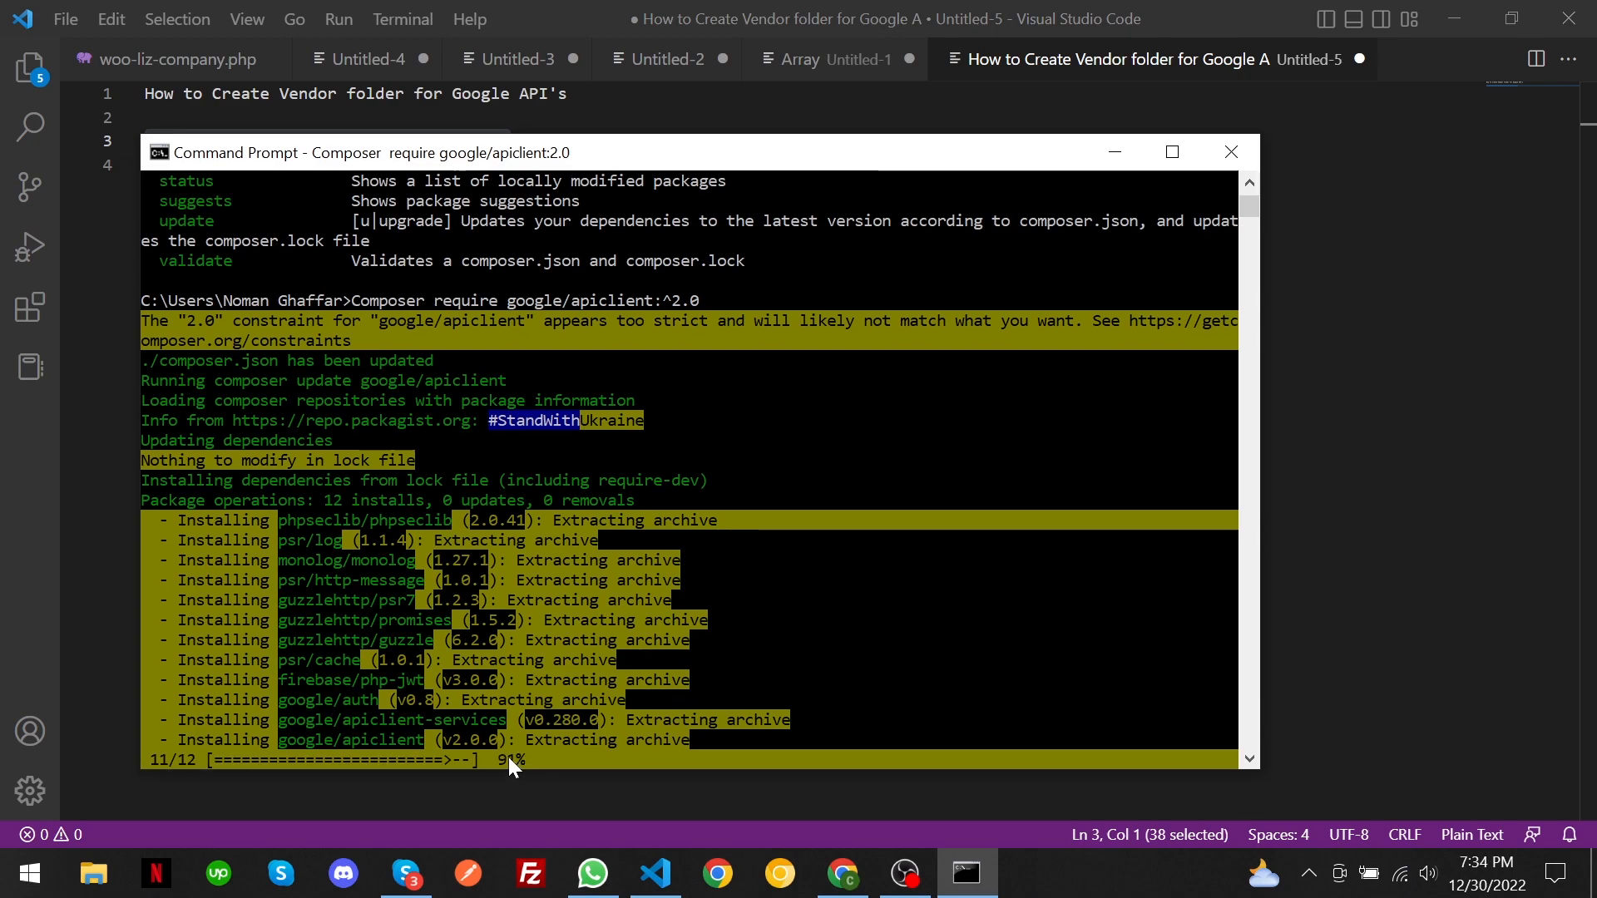
{"action": "mouse_move", "coordinate": [519, 773]}
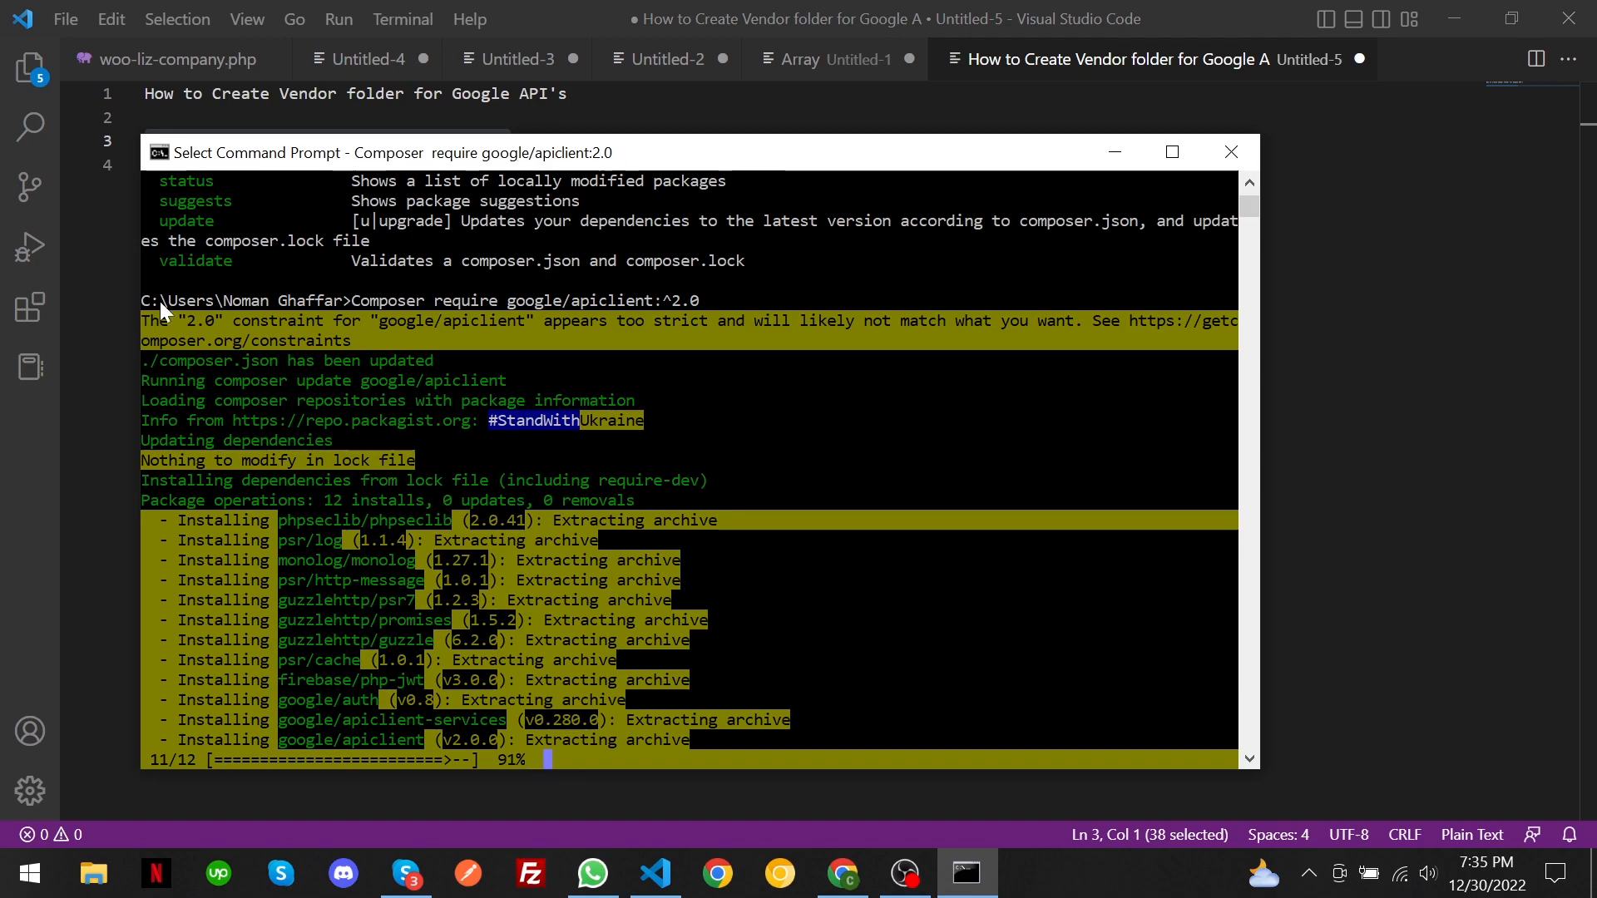
{"action": "mouse_move", "coordinate": [258, 313]}
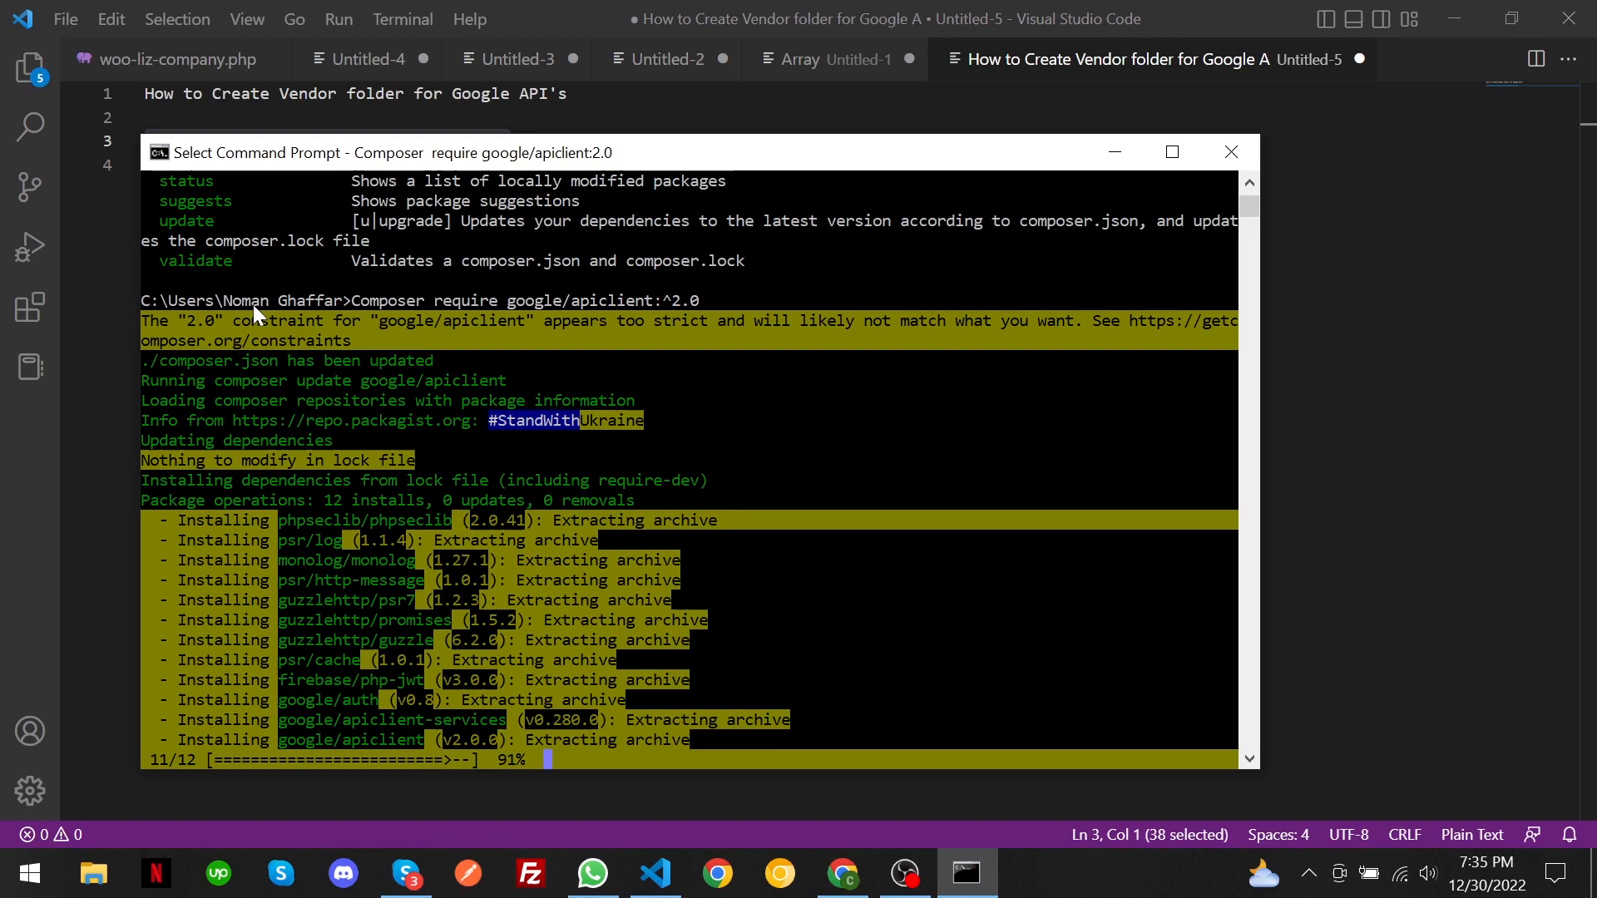
{"action": "mouse_move", "coordinate": [356, 301]}
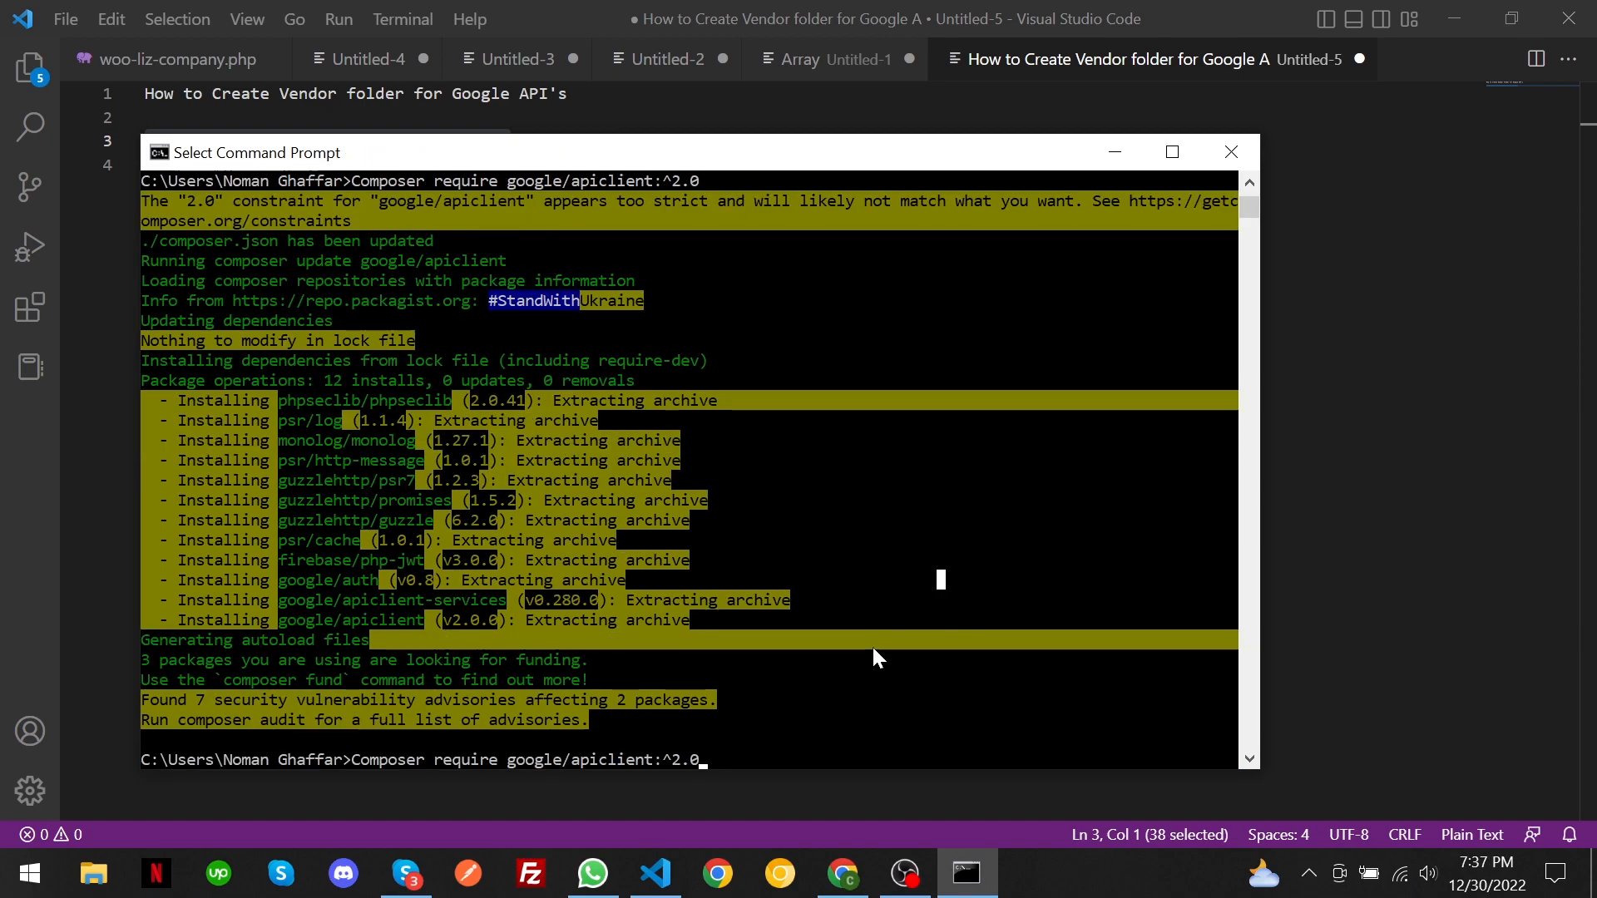
{"action": "mouse_move", "coordinate": [739, 769]}
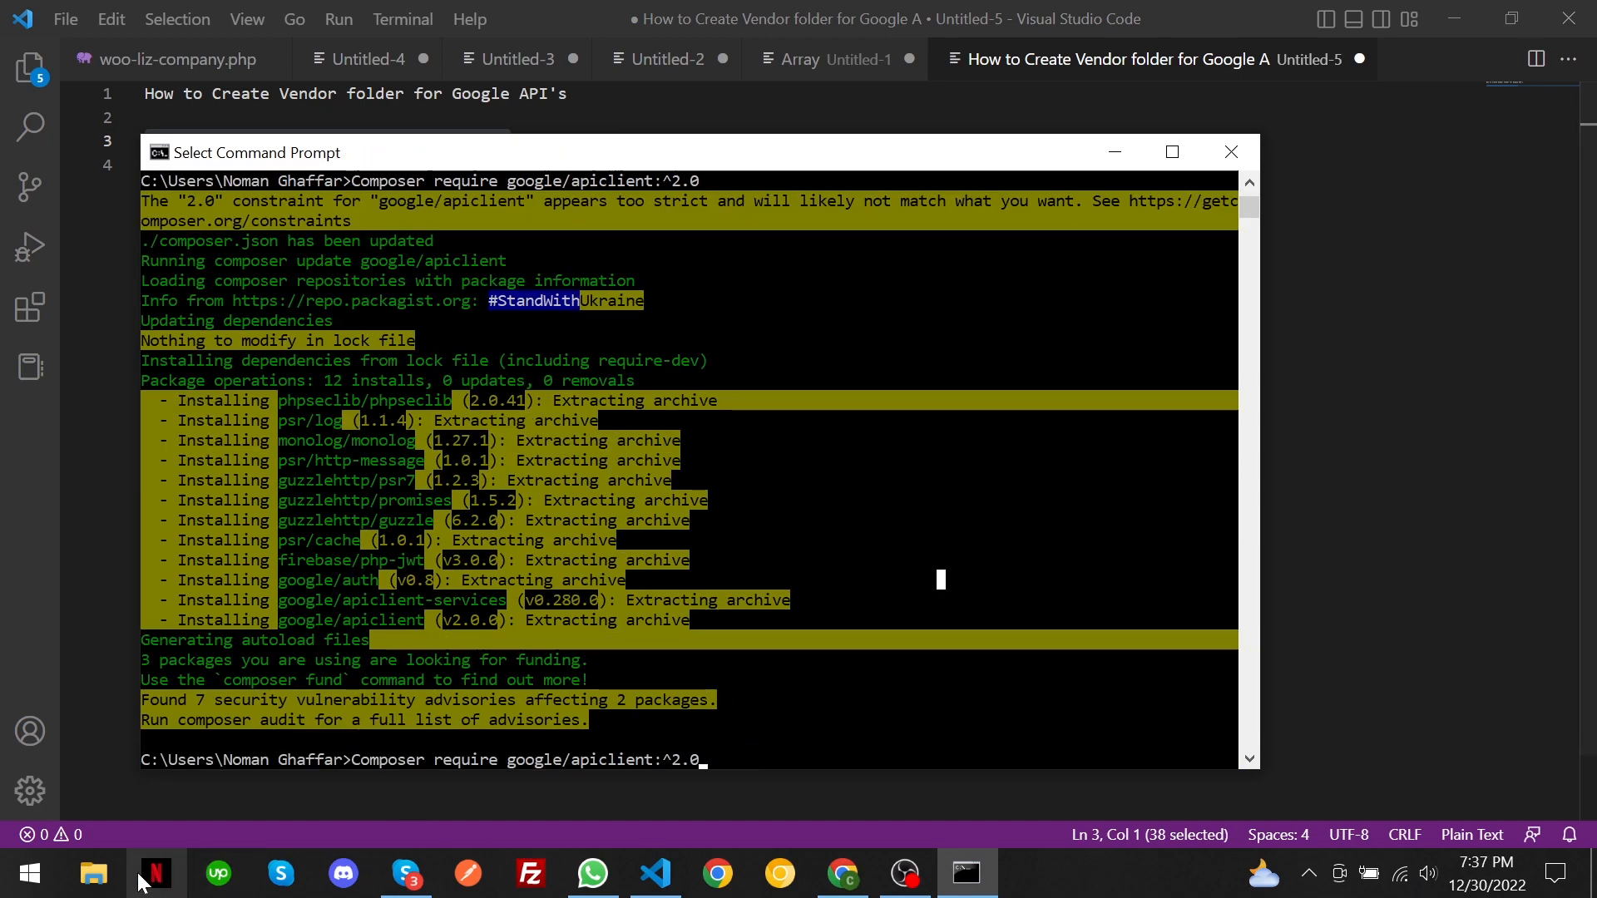
Step: Browse through Users and the user's home folder into the new vendor folder
{"action": "left_click", "coordinate": [94, 872]}
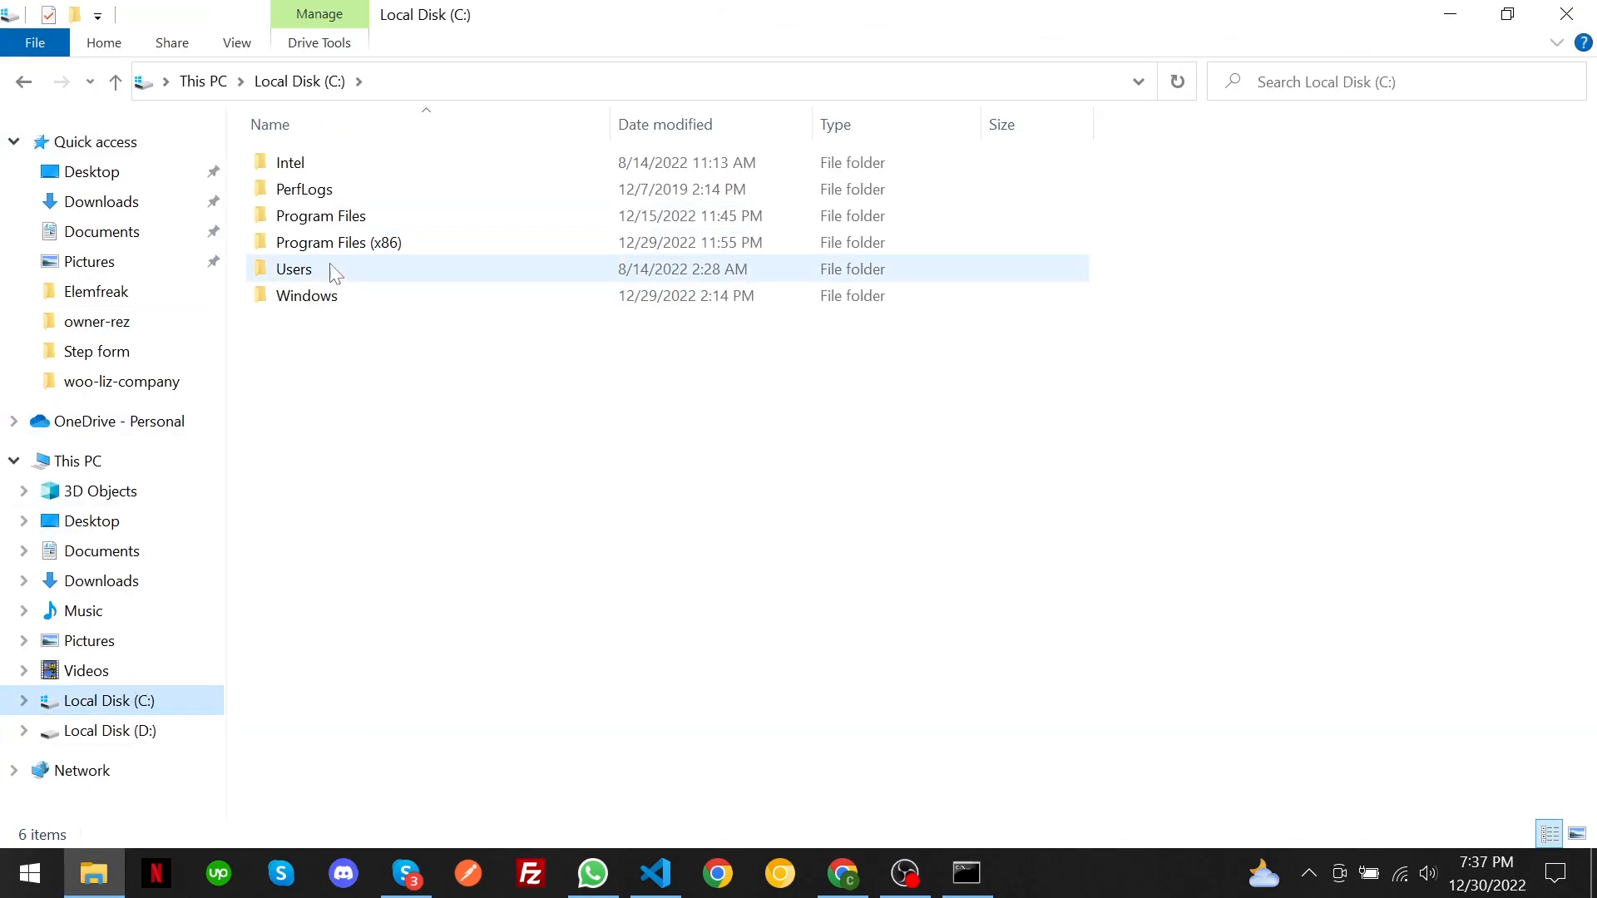
{"action": "double_click", "coordinate": [292, 270]}
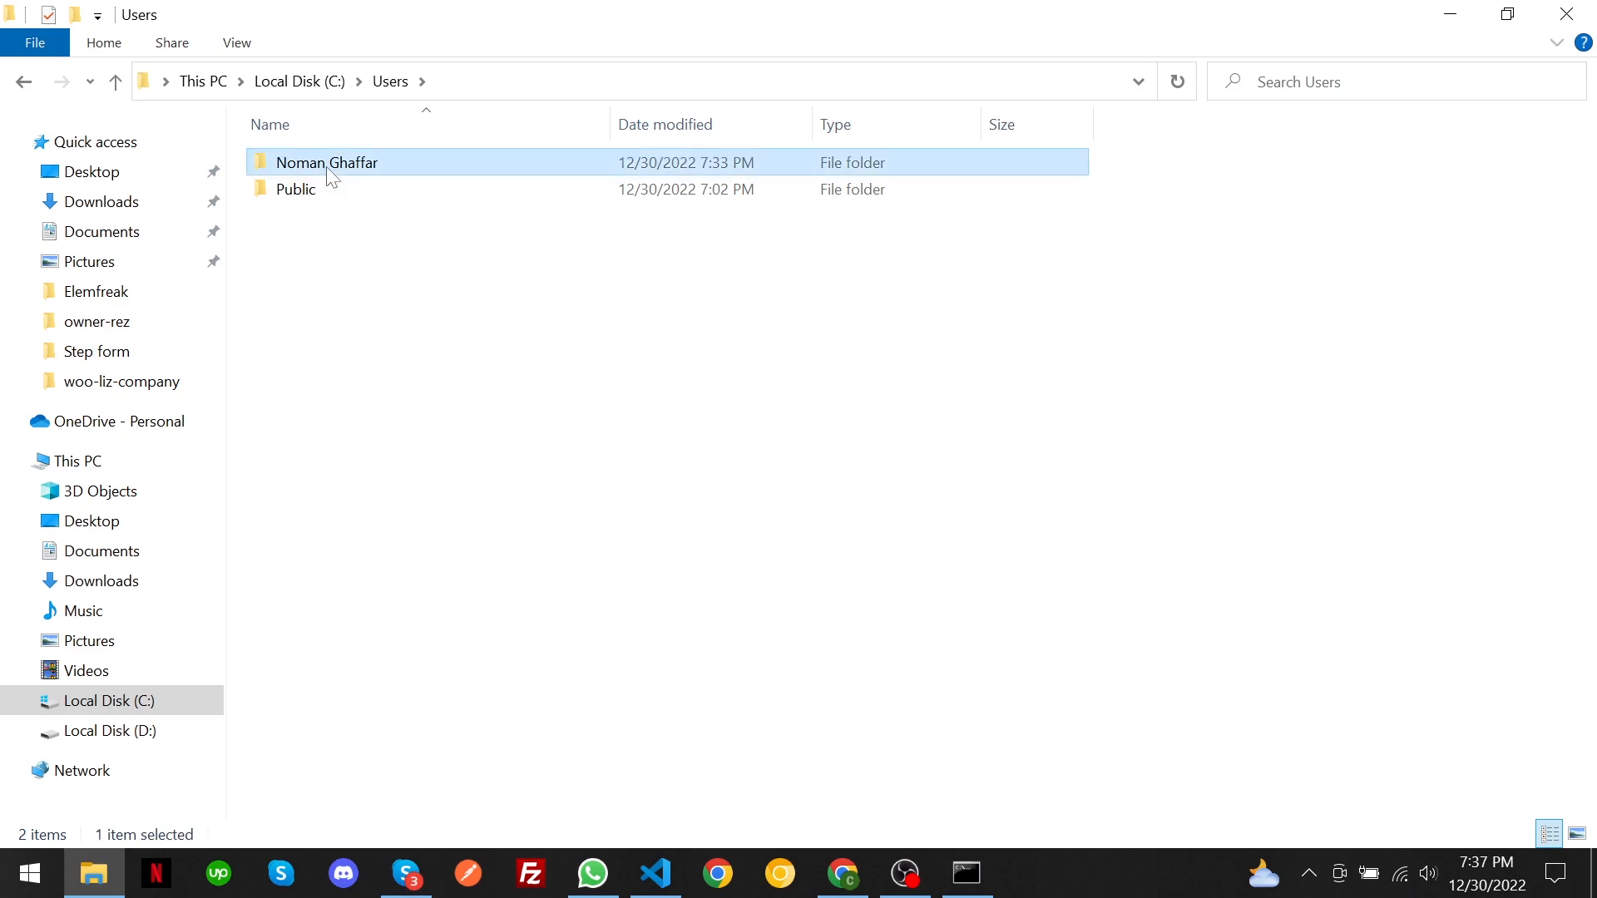
{"action": "double_click", "coordinate": [326, 163]}
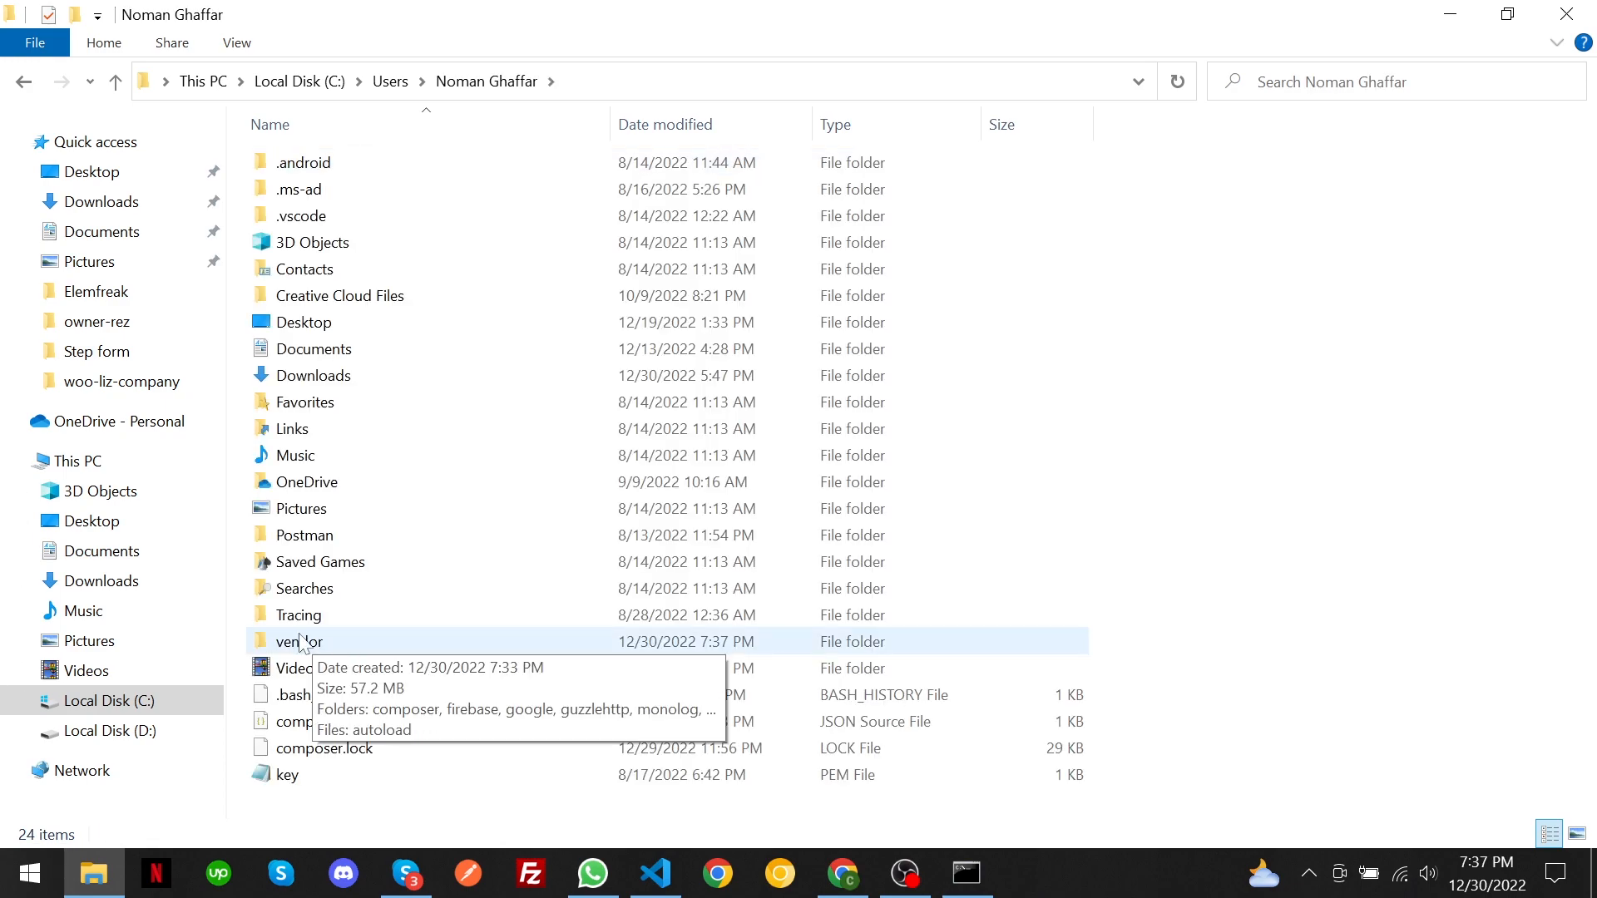
{"action": "double_click", "coordinate": [298, 642]}
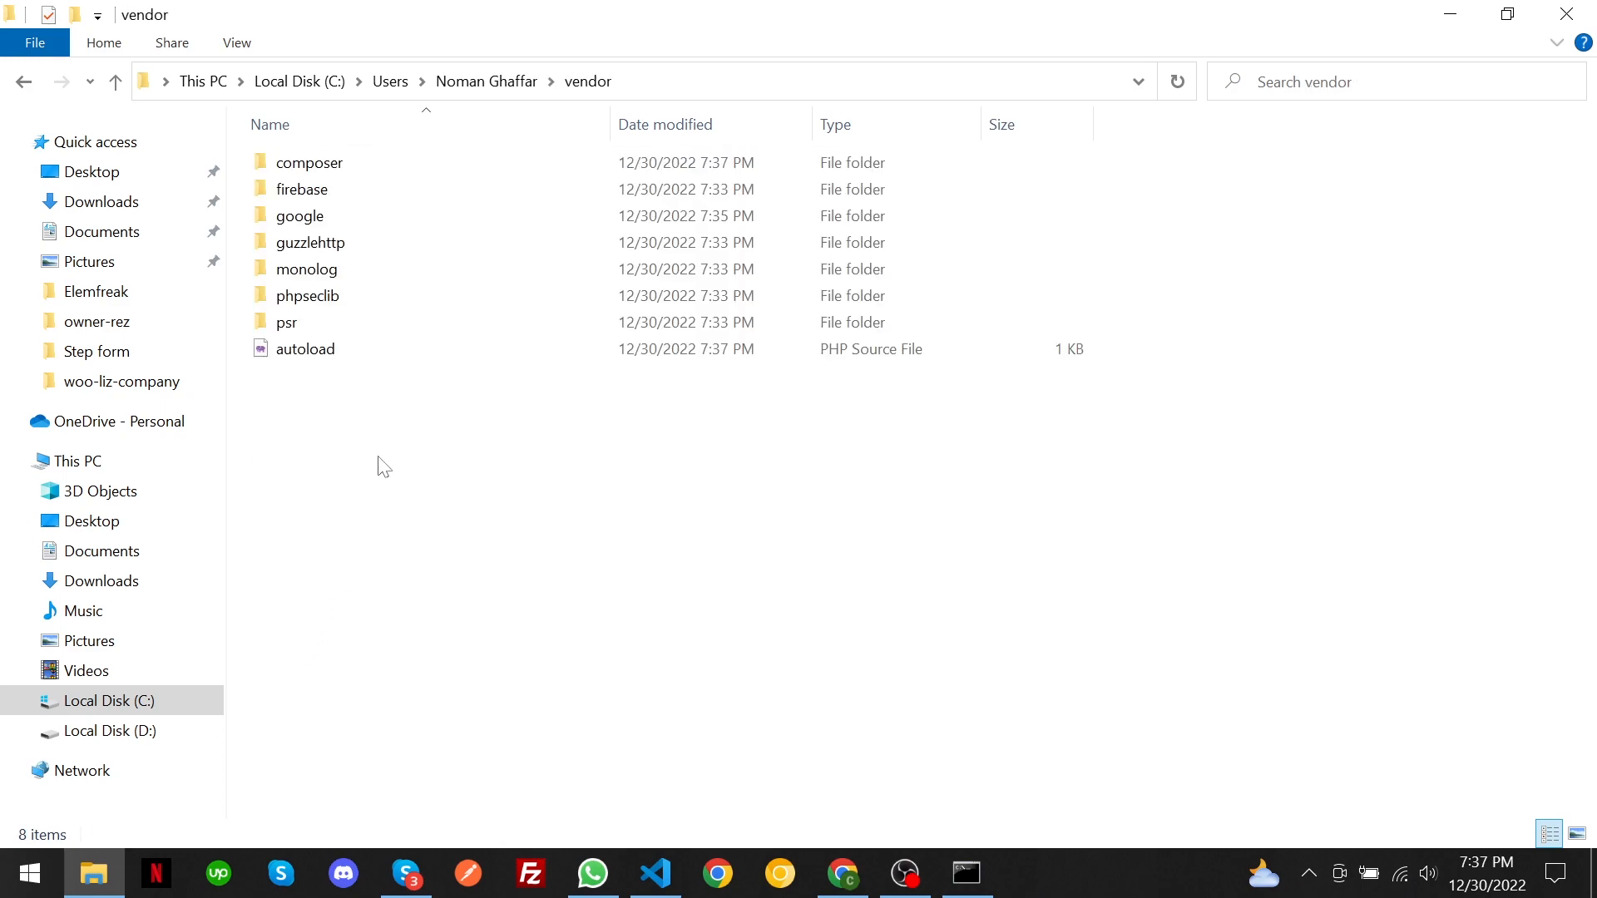
{"action": "mouse_move", "coordinate": [1201, 500]}
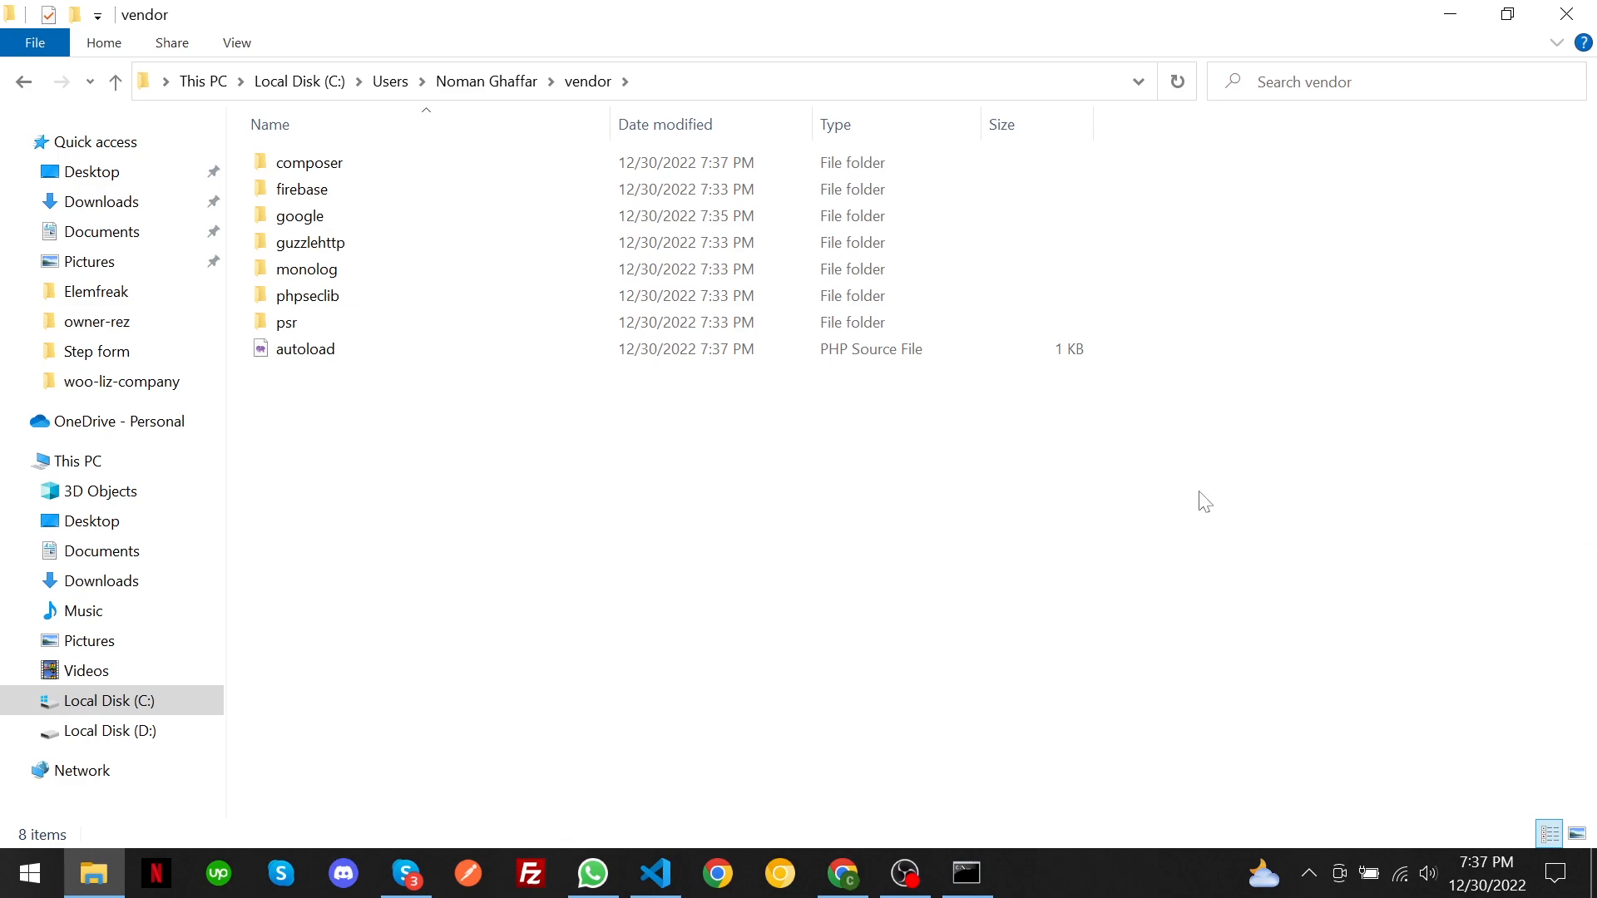
{"action": "mouse_move", "coordinate": [355, 424]}
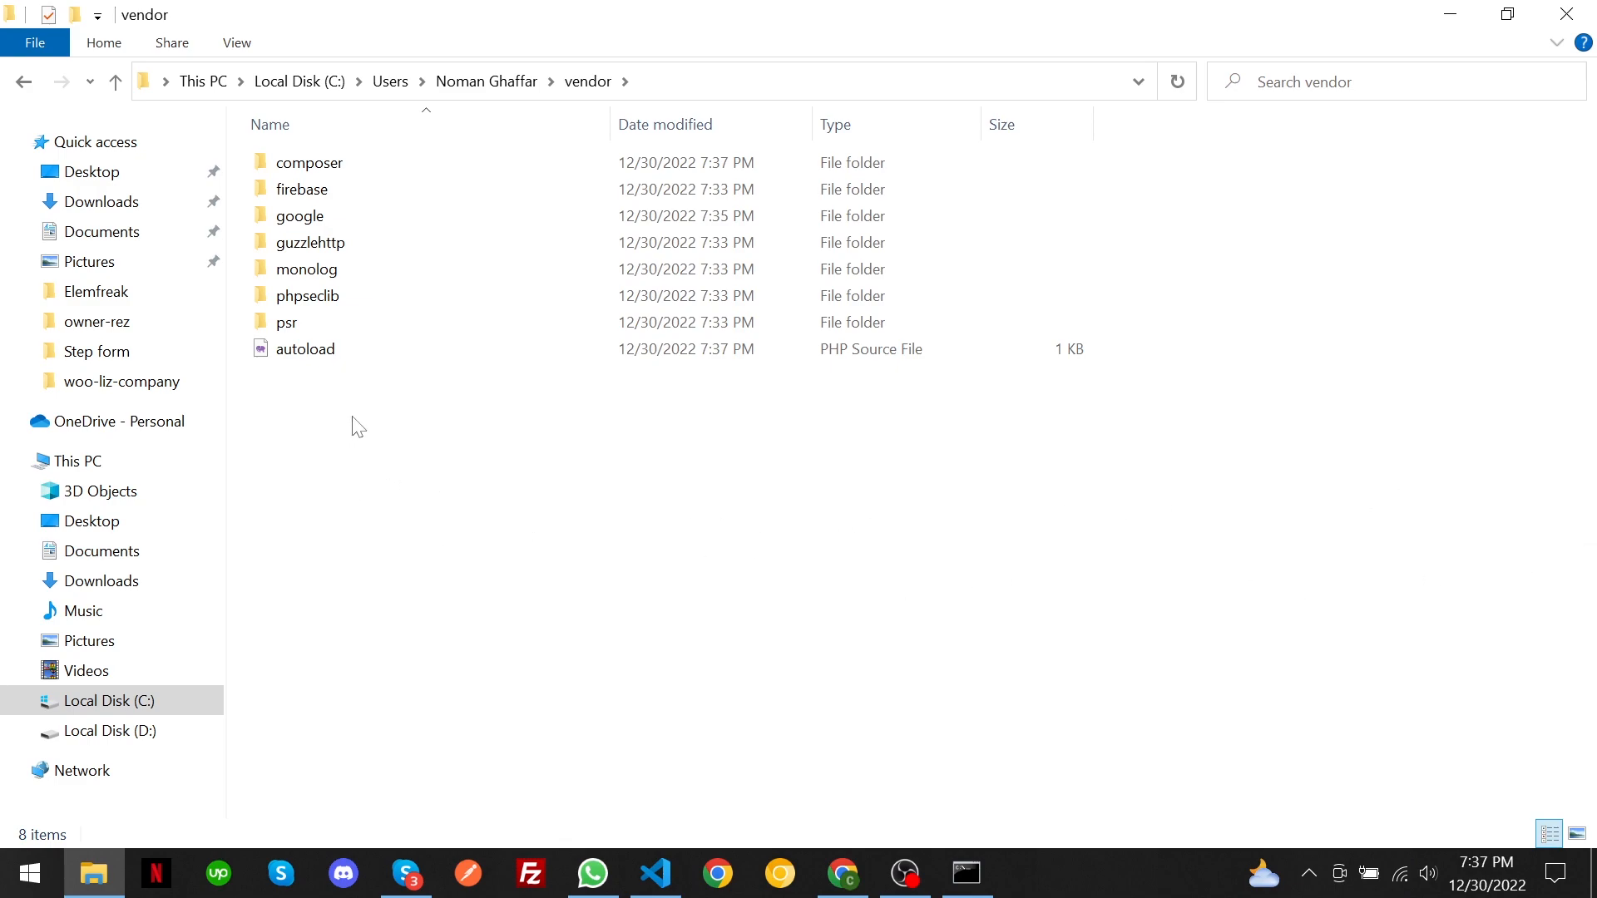
{"action": "mouse_move", "coordinate": [346, 399]}
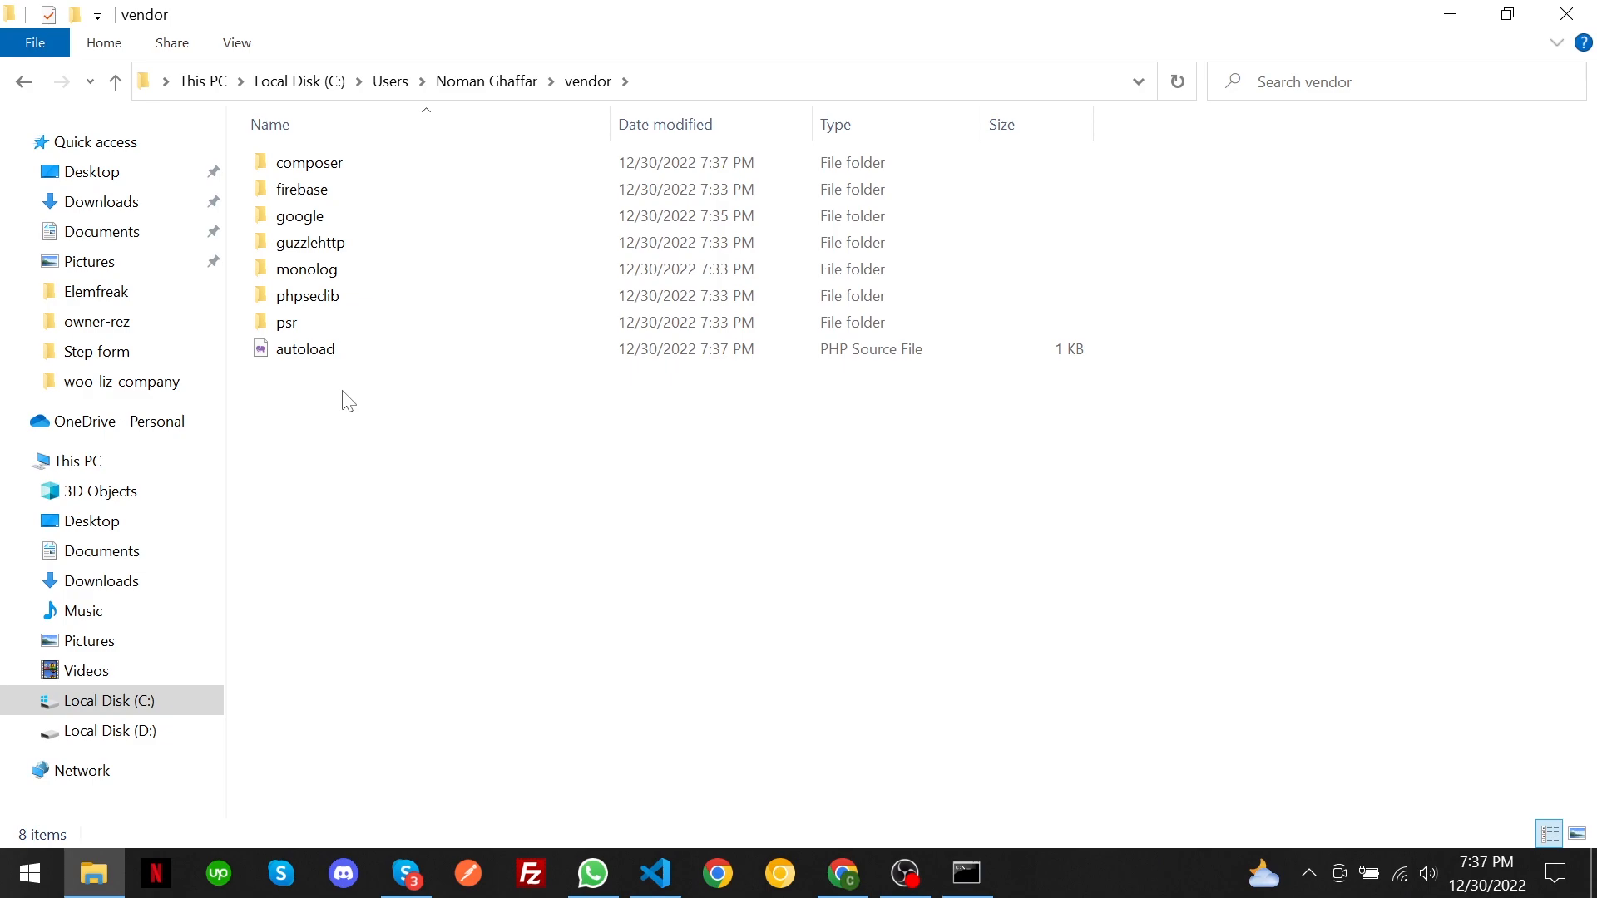
{"action": "mouse_move", "coordinate": [848, 795]}
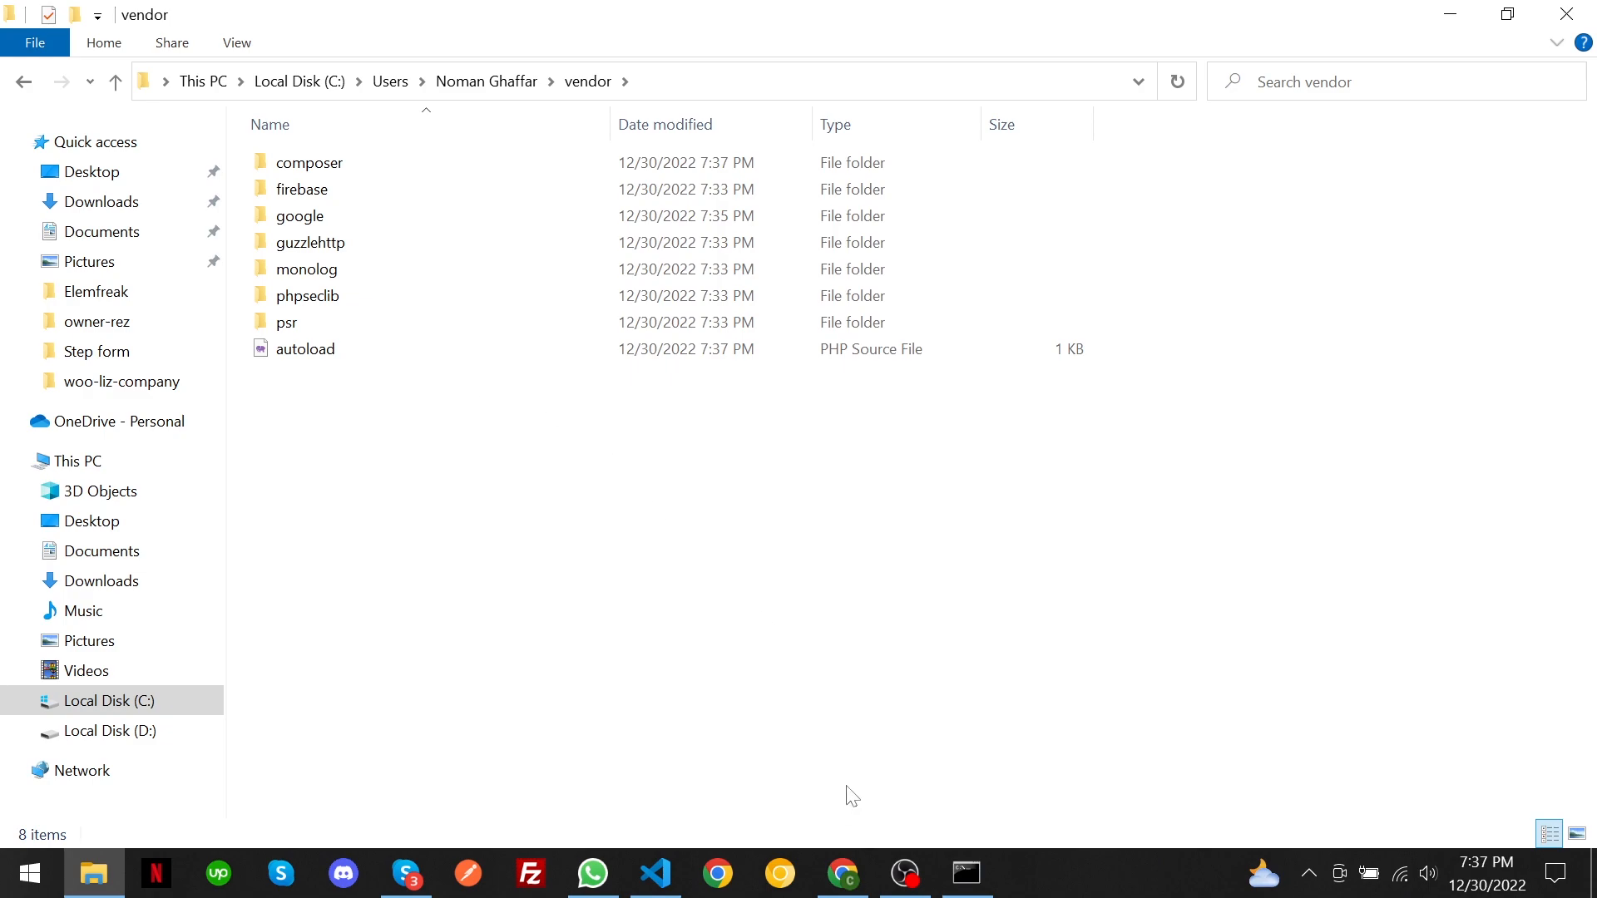
{"action": "mouse_move", "coordinate": [858, 783]}
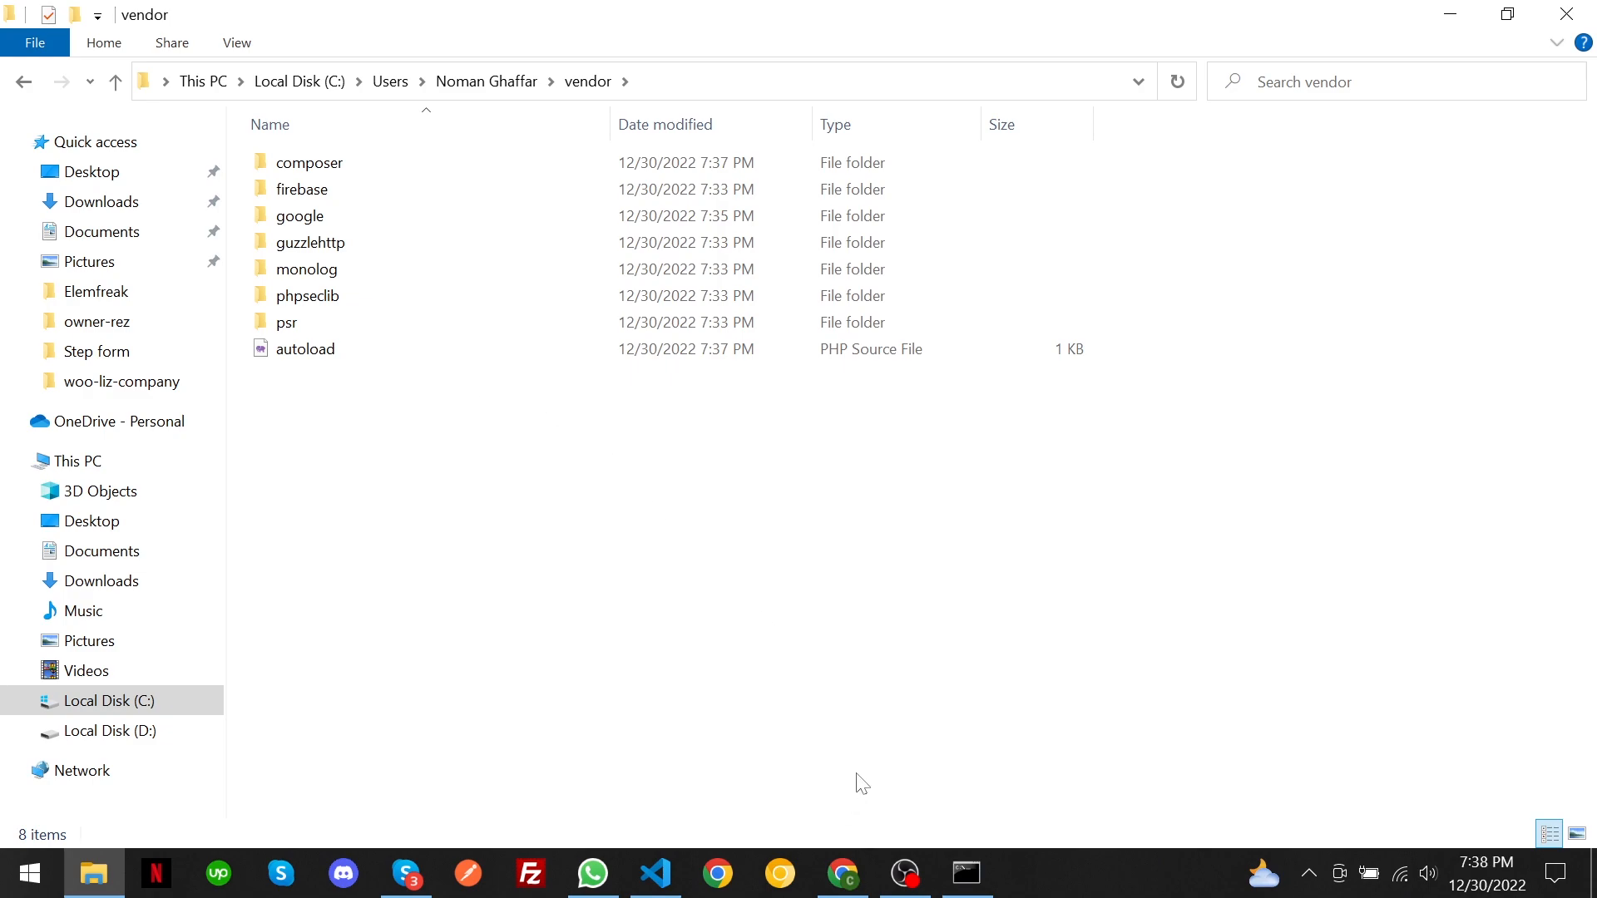